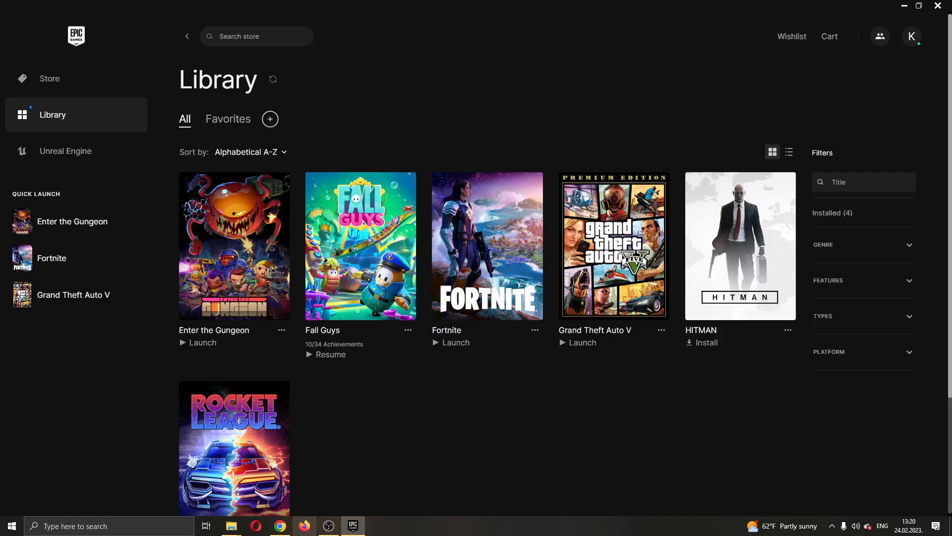
{"action": "mouse_move", "coordinate": [304, 525]}
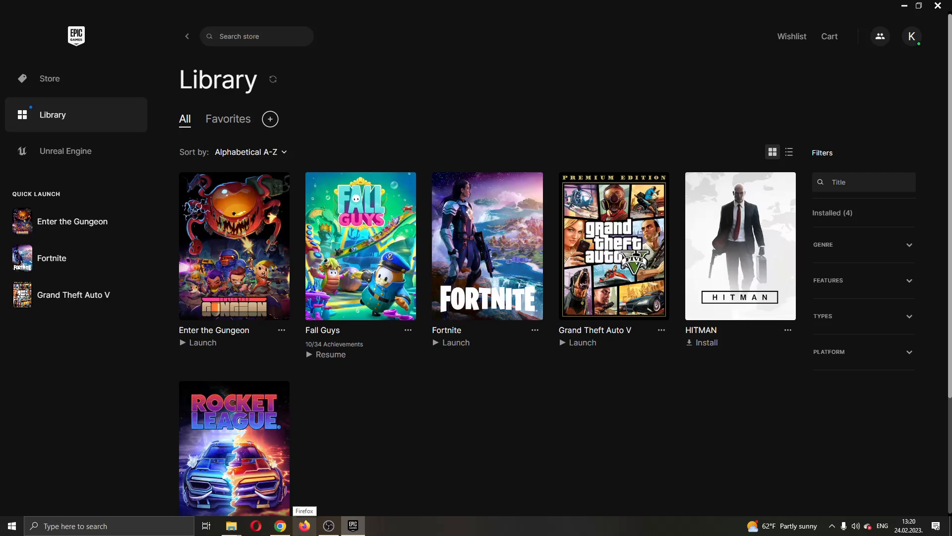
{"action": "mouse_move", "coordinate": [161, 200]}
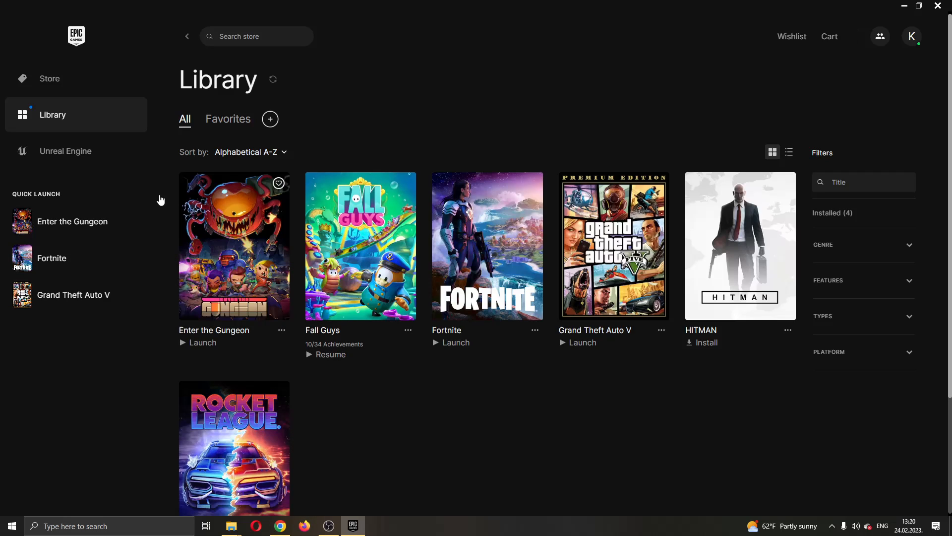
{"action": "mouse_move", "coordinate": [314, 119]}
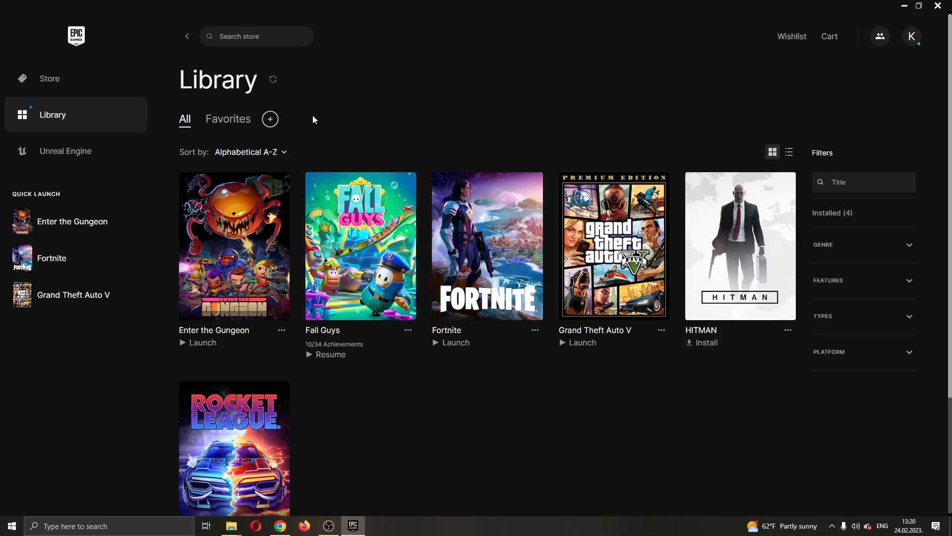
{"action": "mouse_move", "coordinate": [349, 177]}
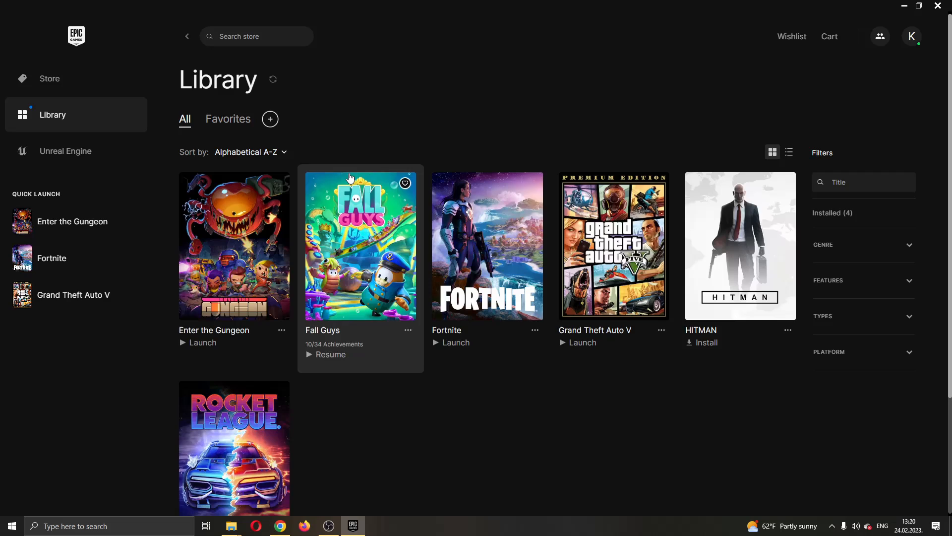
{"action": "mouse_move", "coordinate": [356, 184]}
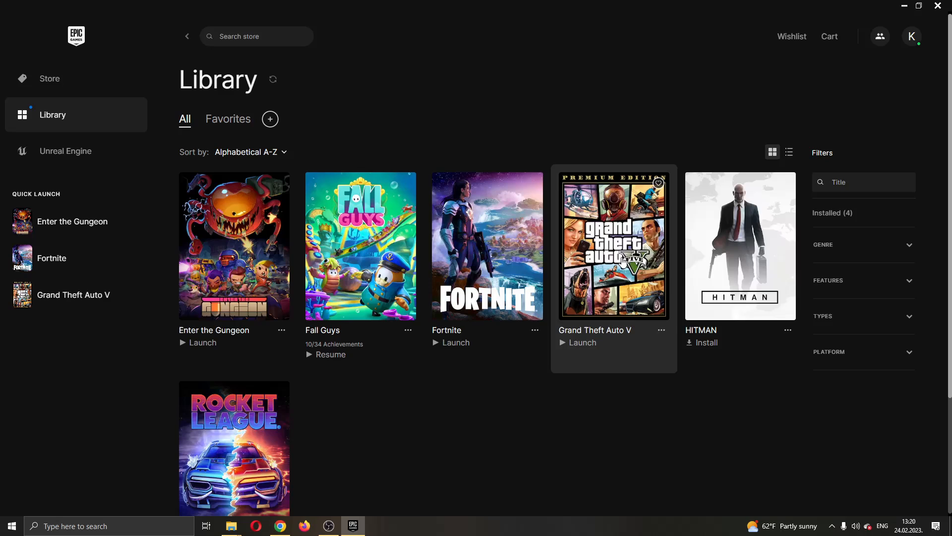
{"action": "mouse_move", "coordinate": [520, 130]}
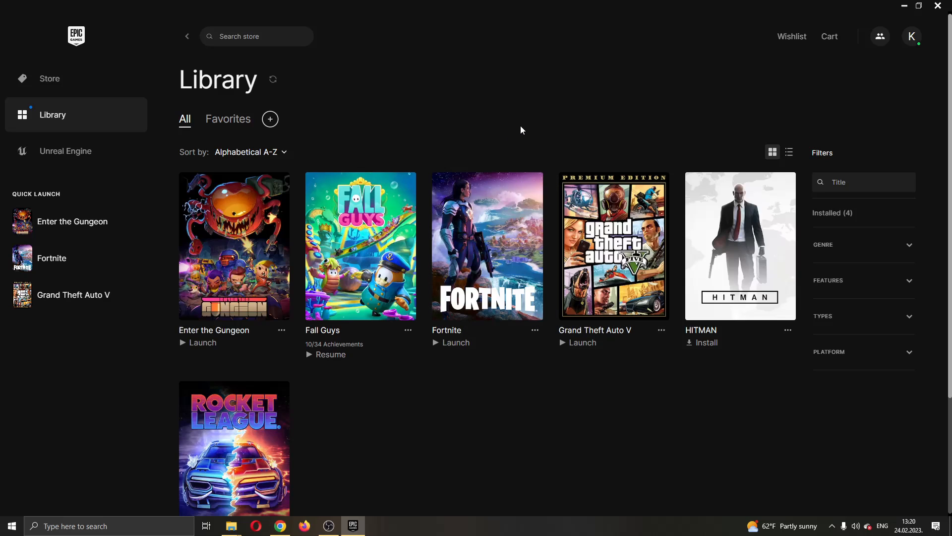
{"action": "mouse_move", "coordinate": [283, 153]}
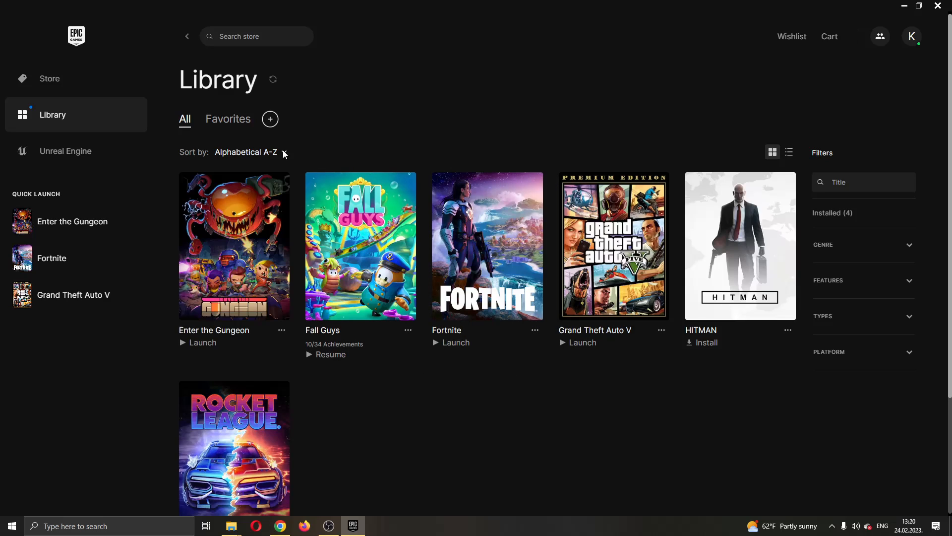
{"action": "mouse_move", "coordinate": [120, 56]}
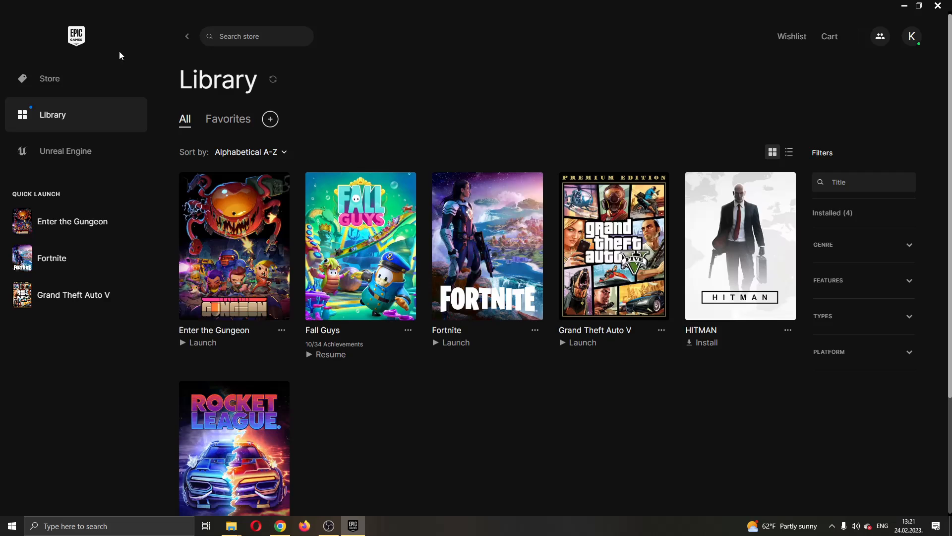
{"action": "mouse_move", "coordinate": [317, 115]}
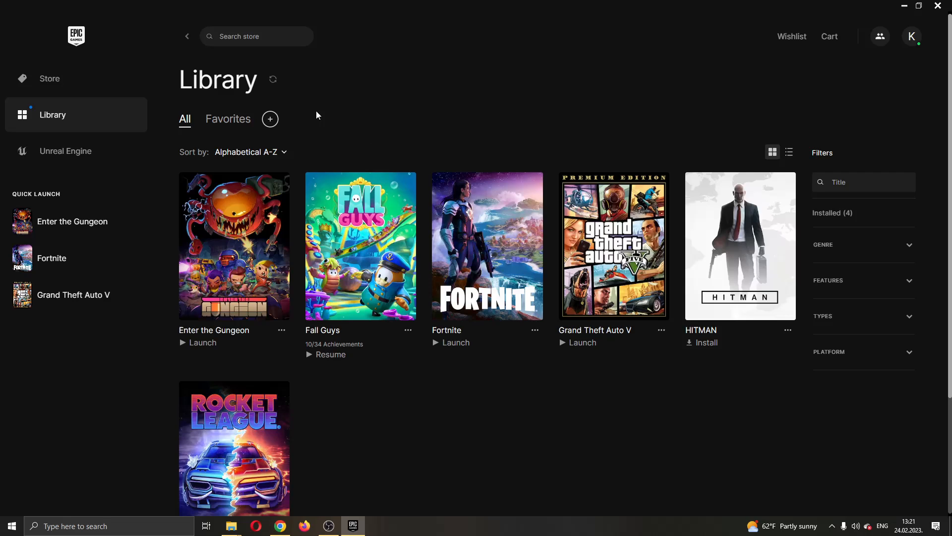
{"action": "mouse_move", "coordinate": [457, 141]}
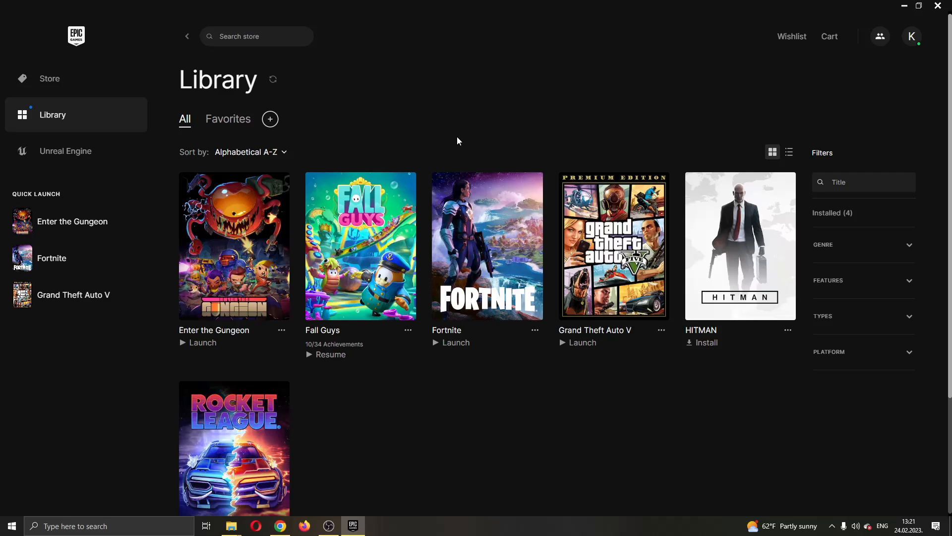
{"action": "mouse_move", "coordinate": [214, 157]}
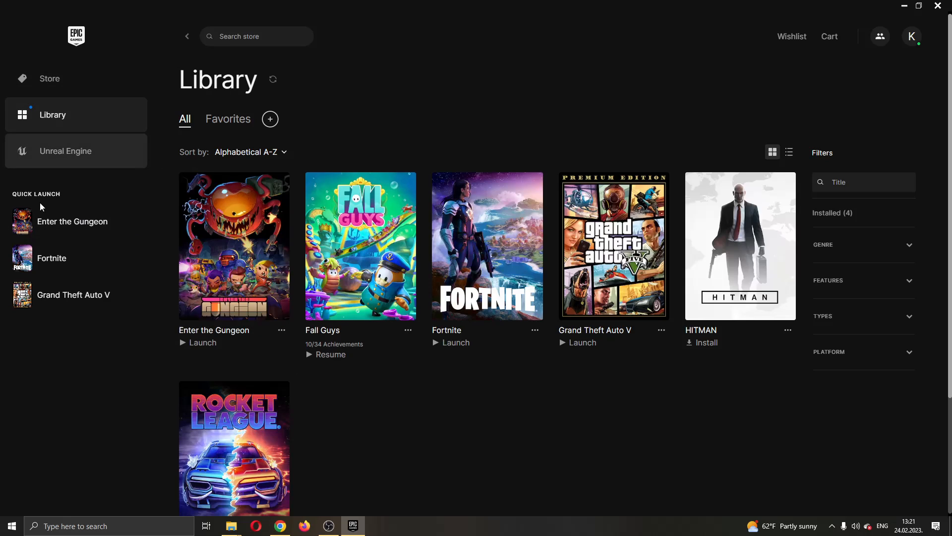
{"action": "mouse_move", "coordinate": [82, 67]}
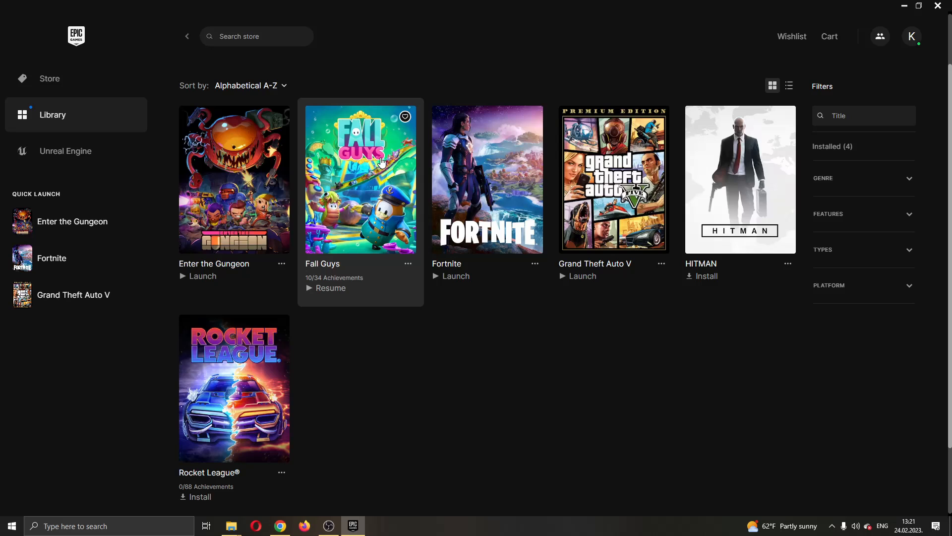
{"action": "mouse_move", "coordinate": [351, 112]}
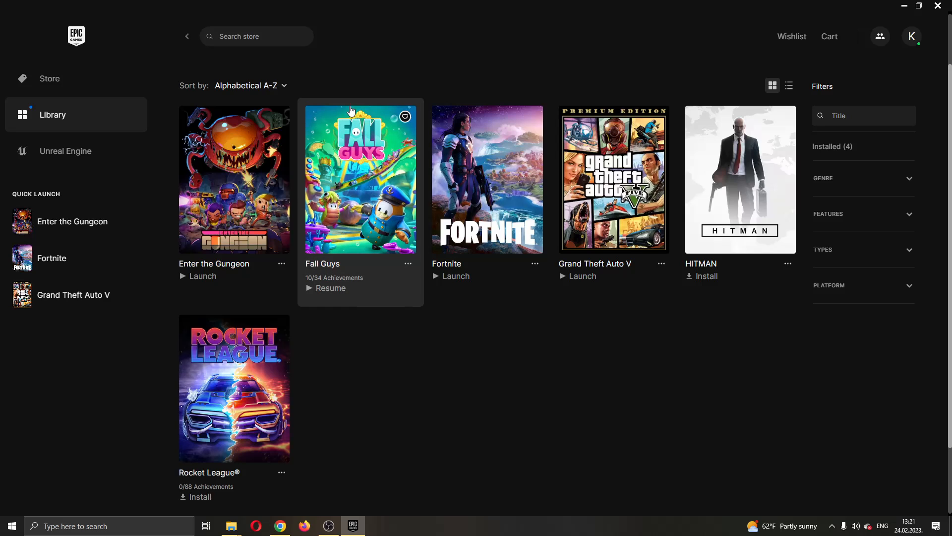
{"action": "mouse_move", "coordinate": [360, 191]}
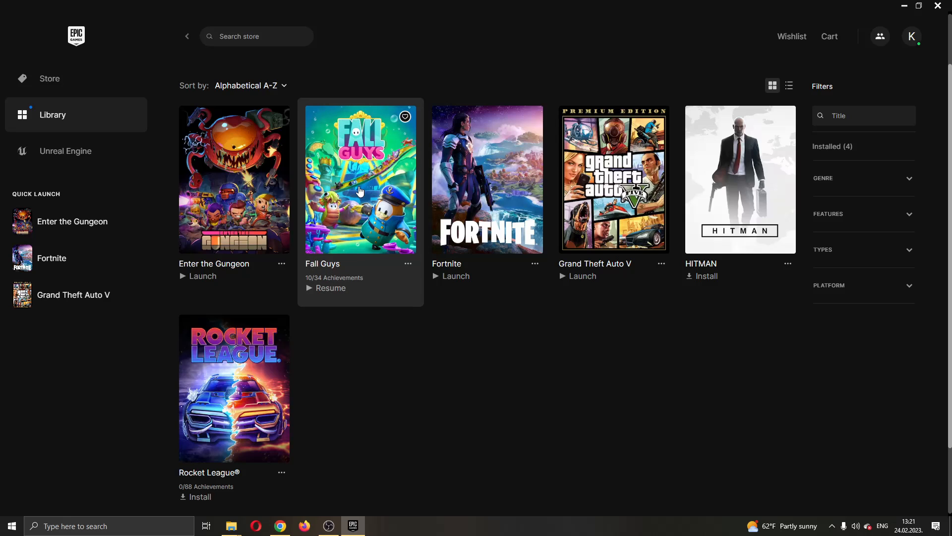
{"action": "mouse_move", "coordinate": [891, 256]}
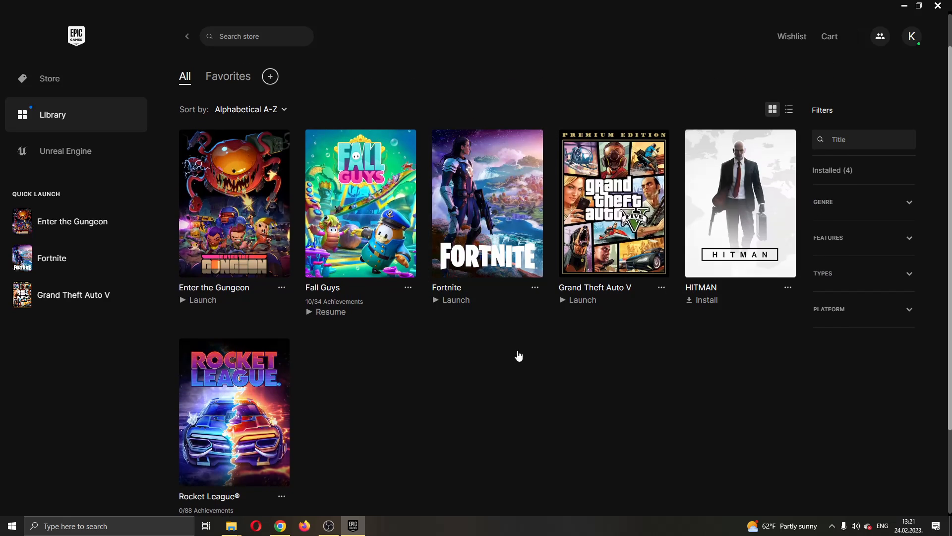
{"action": "mouse_move", "coordinate": [407, 289]}
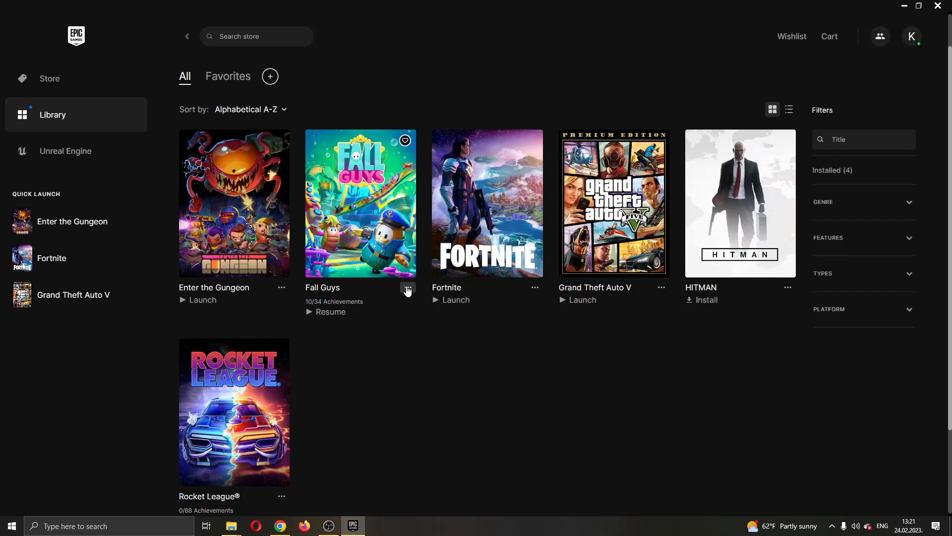
{"action": "mouse_move", "coordinate": [411, 294]}
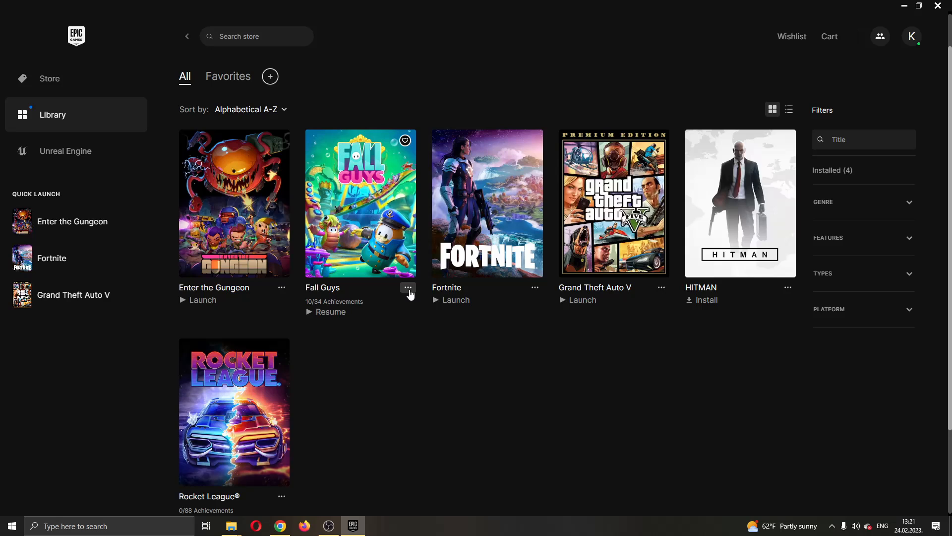
Choose Explore Addons from the Fall Guys card's menu in the Library.
{"action": "left_click", "coordinate": [408, 288]}
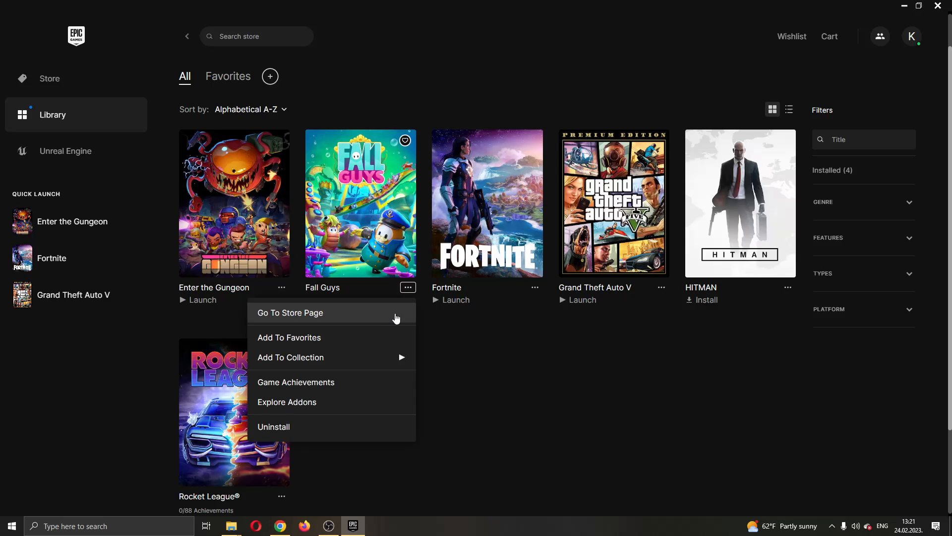
{"action": "mouse_move", "coordinate": [317, 326]}
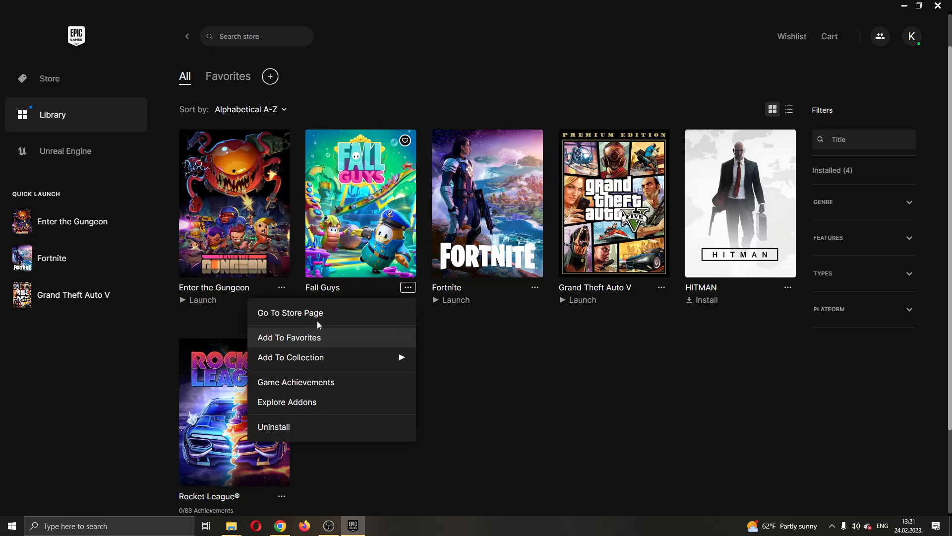
{"action": "mouse_move", "coordinate": [327, 345]}
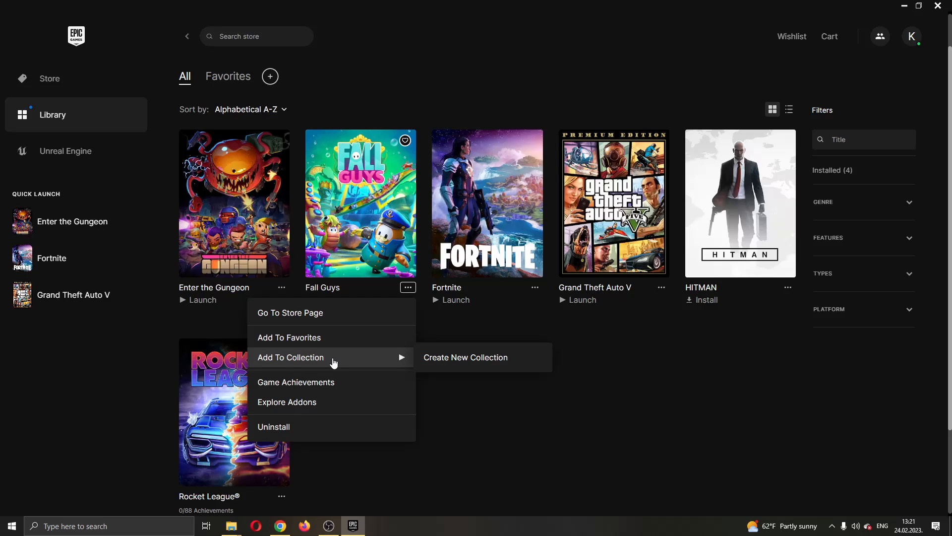
{"action": "mouse_move", "coordinate": [327, 369]}
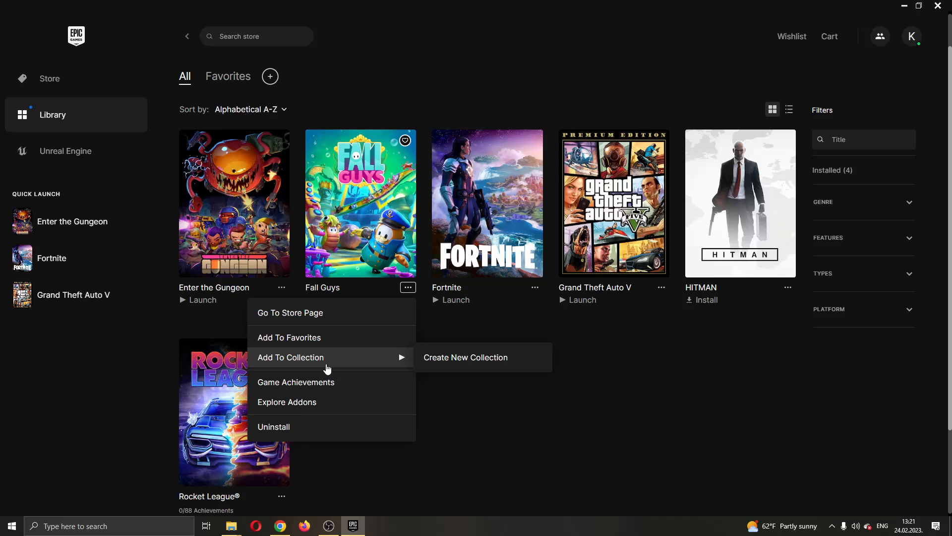
{"action": "mouse_move", "coordinate": [354, 410]}
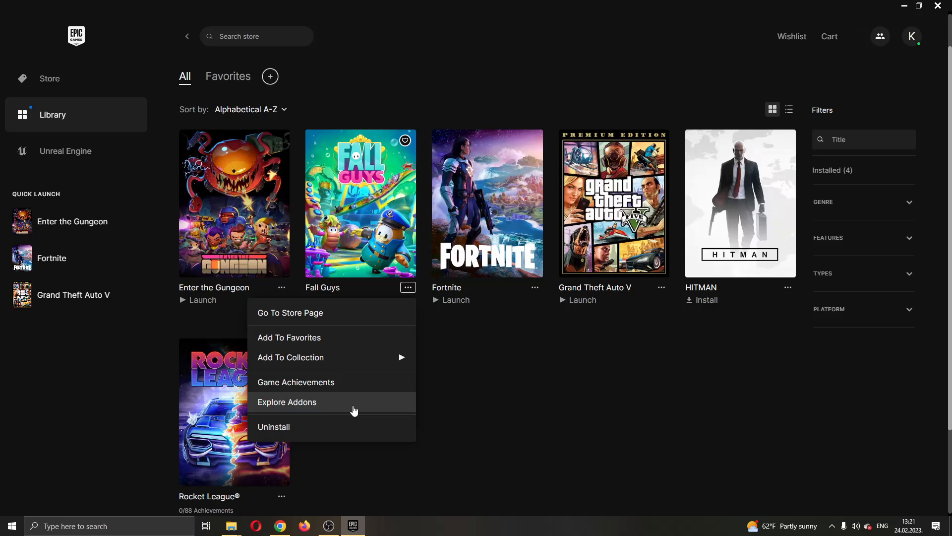
{"action": "mouse_move", "coordinate": [316, 406]}
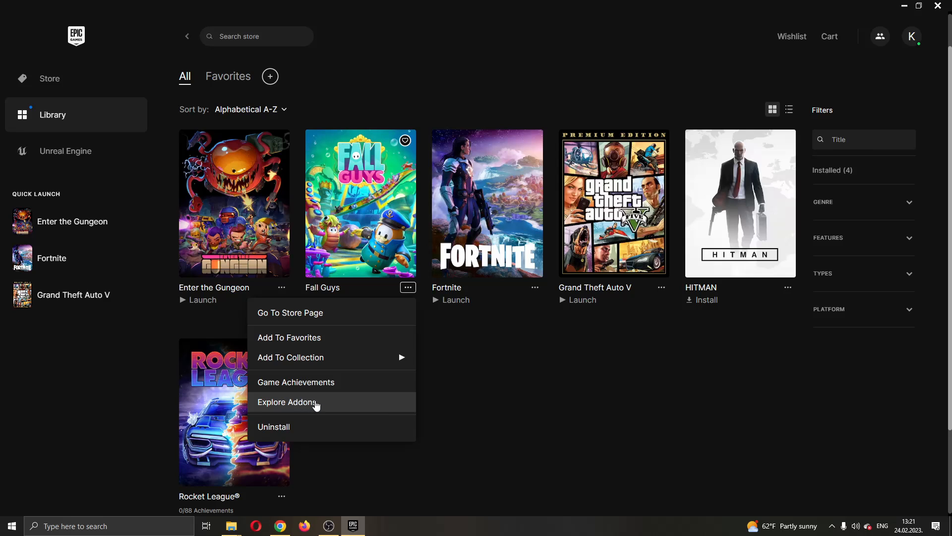
{"action": "mouse_move", "coordinate": [321, 411]}
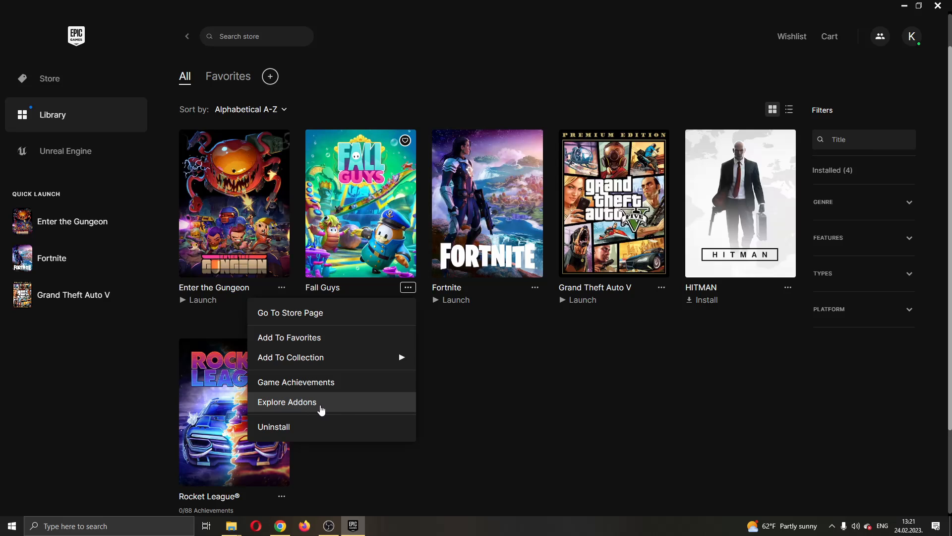
{"action": "left_click", "coordinate": [286, 401]}
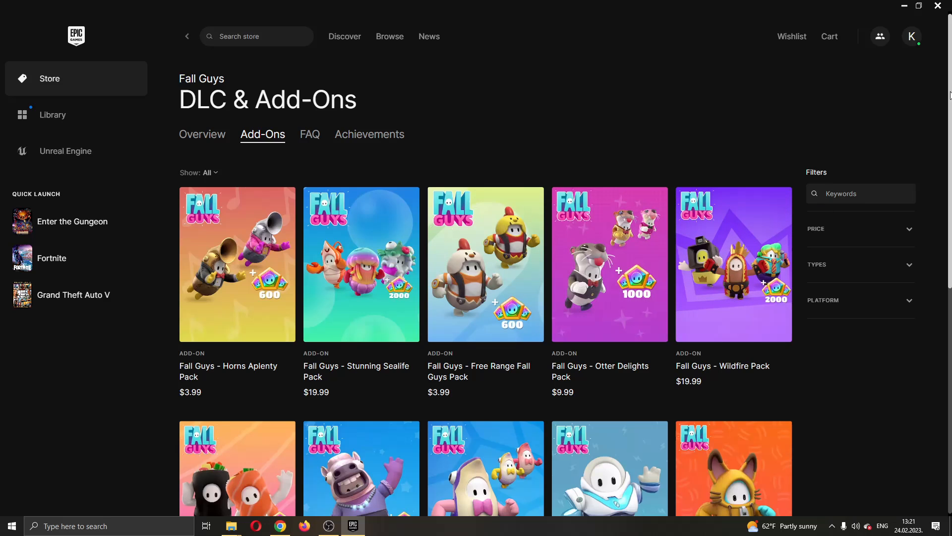
Browse the Fall Guys add-ons grid to reach the Horns Aplenty Pack.
{"action": "scroll", "scroll_direction": "down", "scroll_amount": 3}
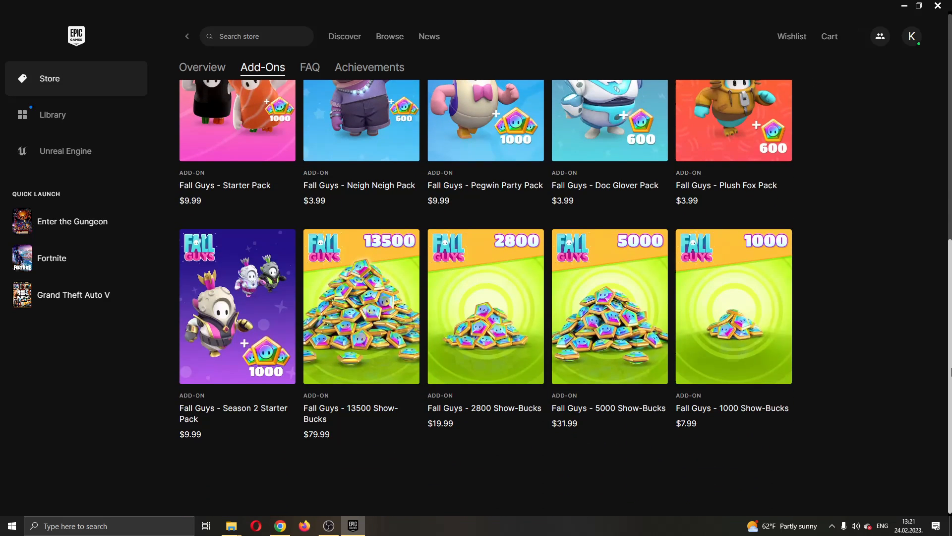
{"action": "scroll", "scroll_direction": "up", "scroll_amount": 3}
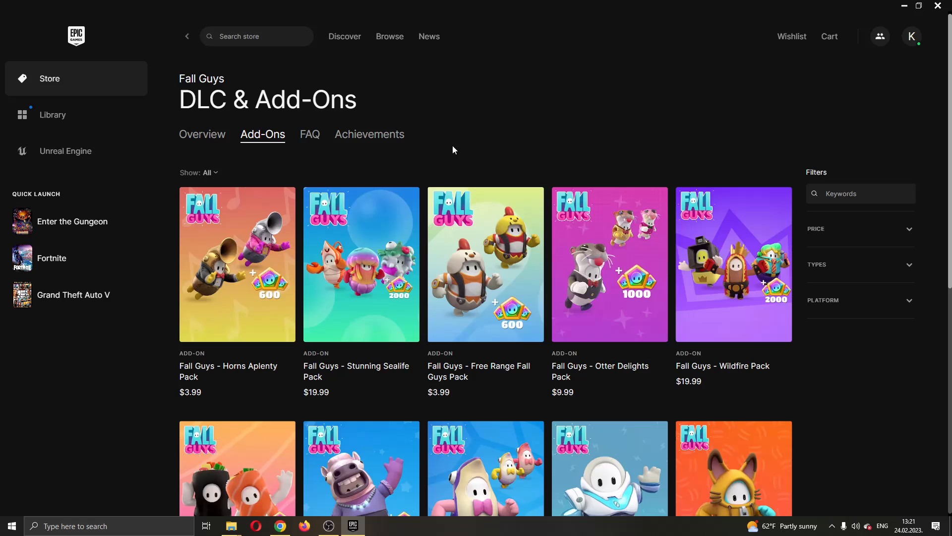
{"action": "scroll", "scroll_direction": "down", "scroll_amount": 3}
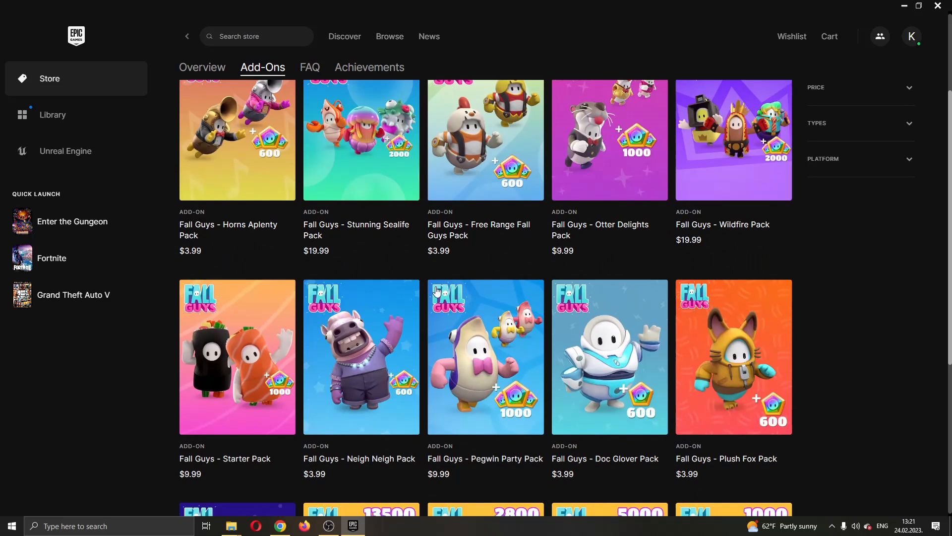
{"action": "scroll", "scroll_direction": "up", "scroll_amount": 3}
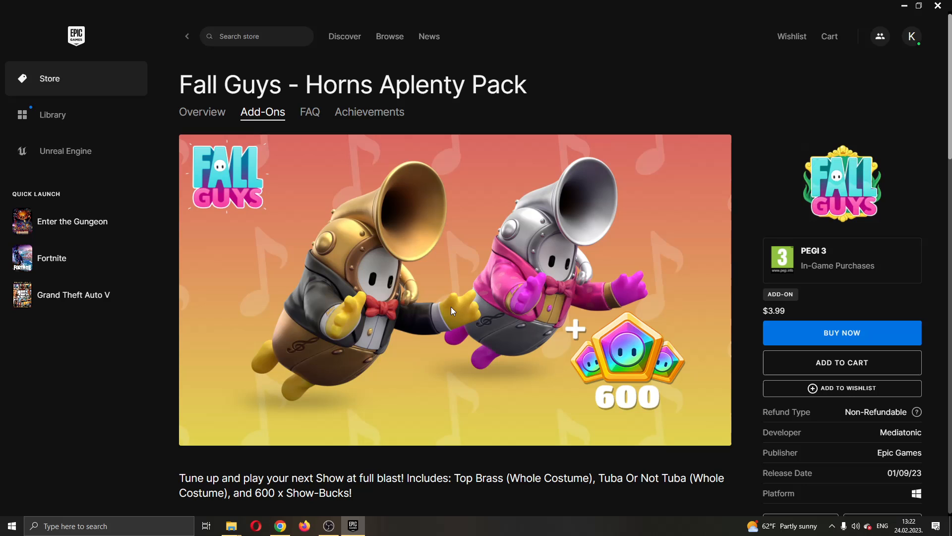
Scroll the Horns Aplenty Pack page, then return to the Fall Guys Add-Ons list.
{"action": "scroll", "scroll_direction": "down", "scroll_amount": 3}
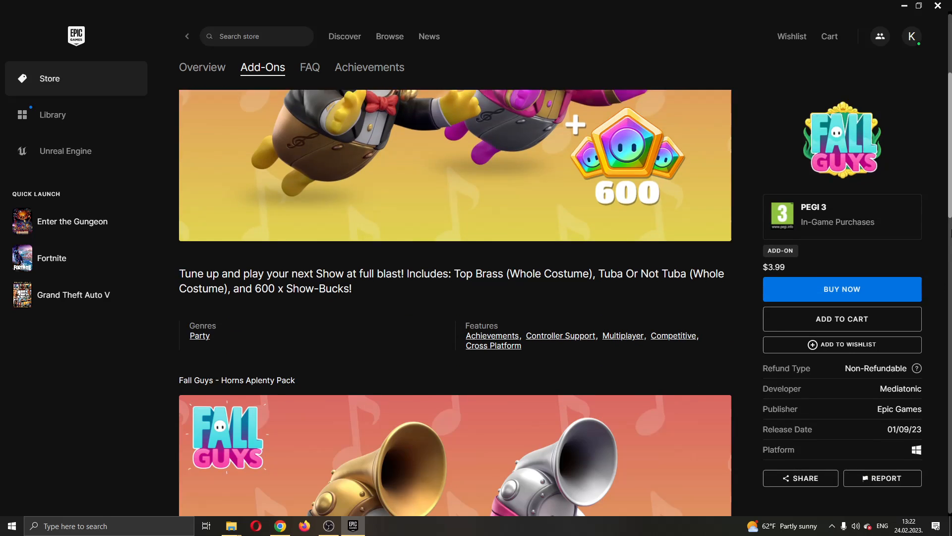
{"action": "scroll", "scroll_direction": "up", "scroll_amount": 3}
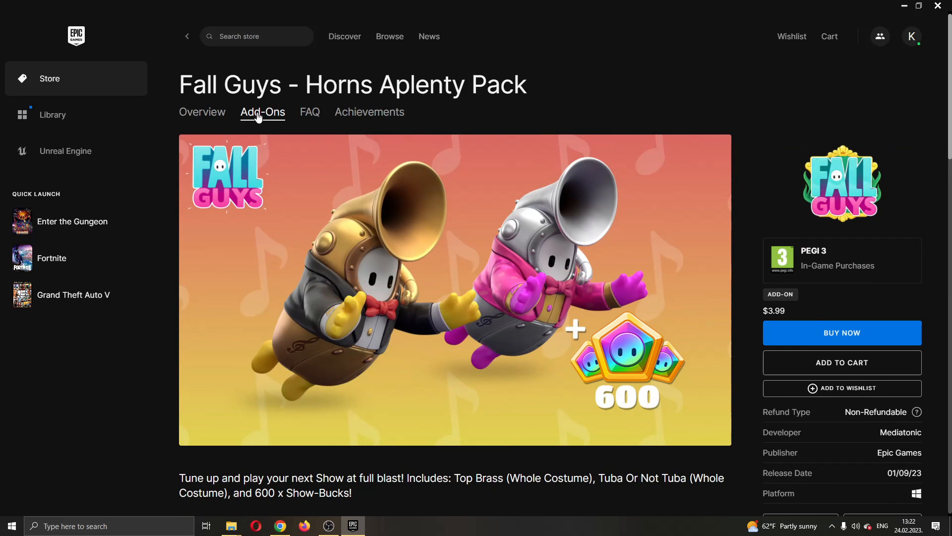
{"action": "left_click", "coordinate": [263, 113]}
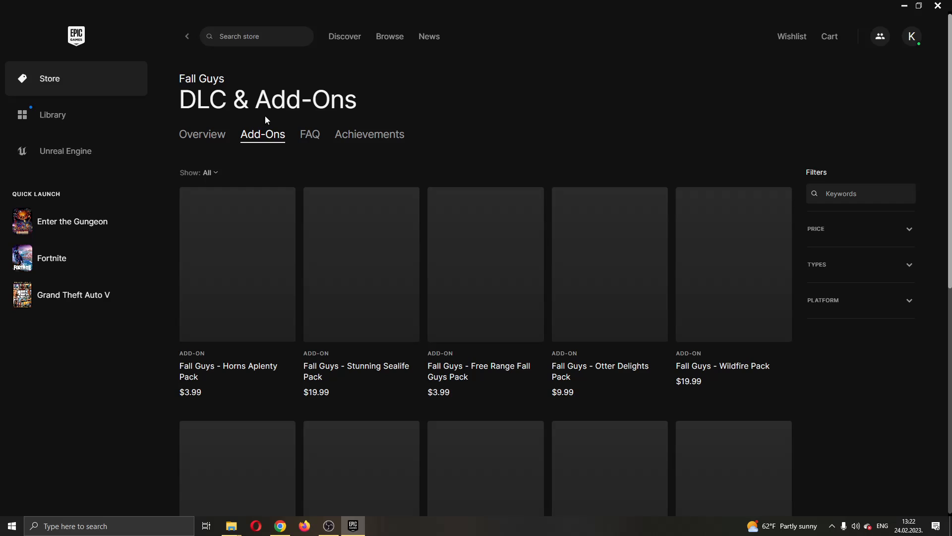
Browse the add-ons list, then go back to the Library.
{"action": "scroll", "scroll_direction": "down", "scroll_amount": 3}
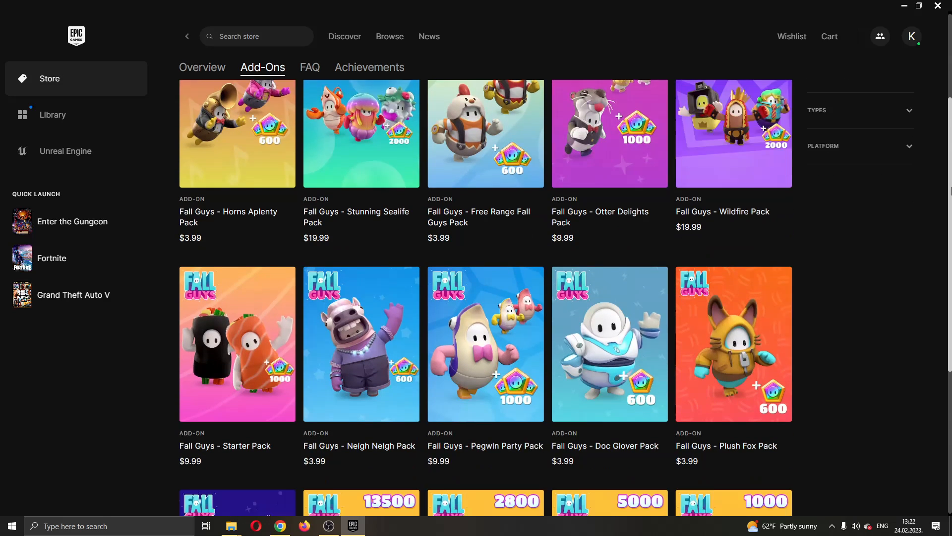
{"action": "scroll", "scroll_direction": "up", "scroll_amount": 3}
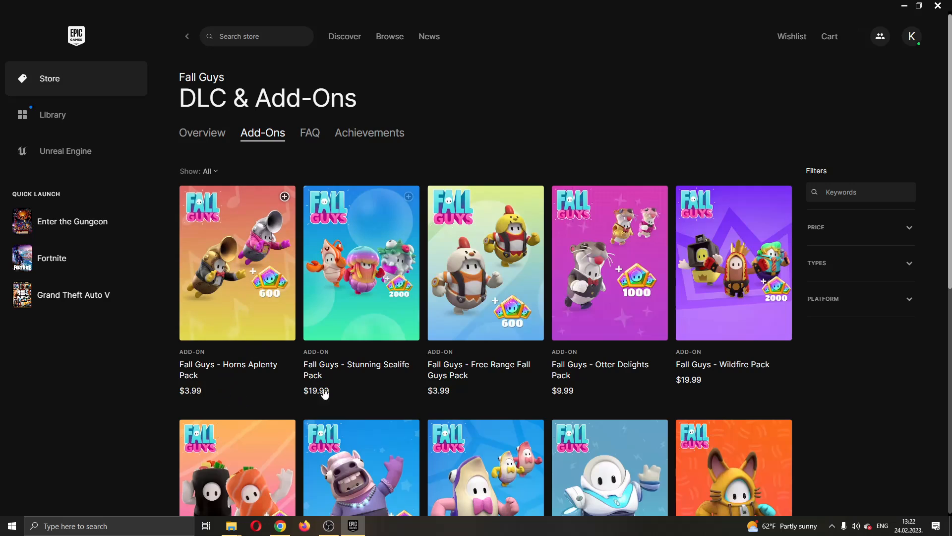
{"action": "mouse_move", "coordinate": [394, 316]}
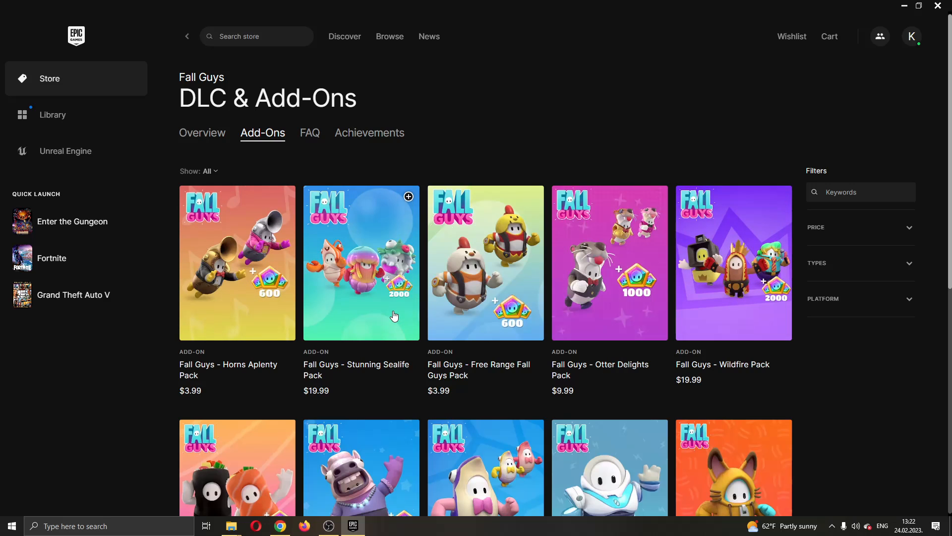
{"action": "scroll", "scroll_direction": "down", "scroll_amount": 3}
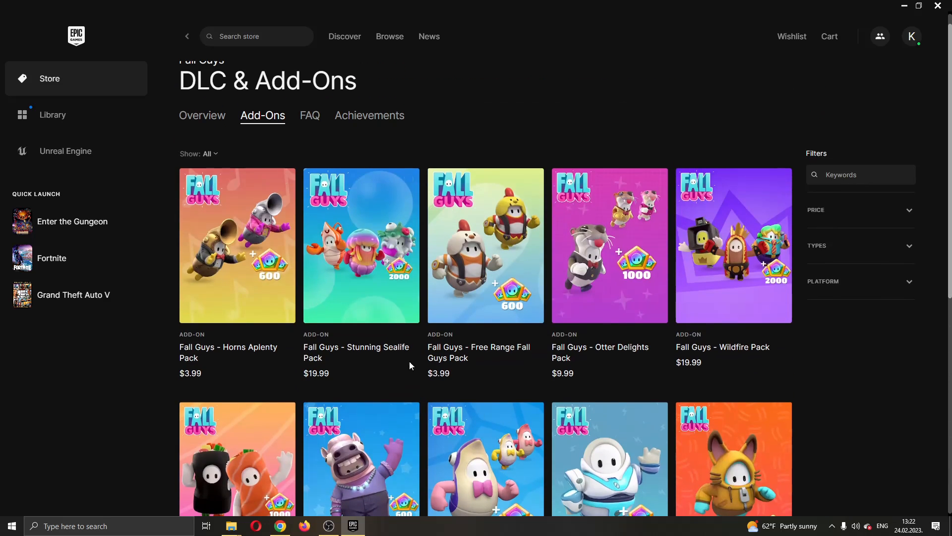
{"action": "scroll", "scroll_direction": "up", "scroll_amount": 3}
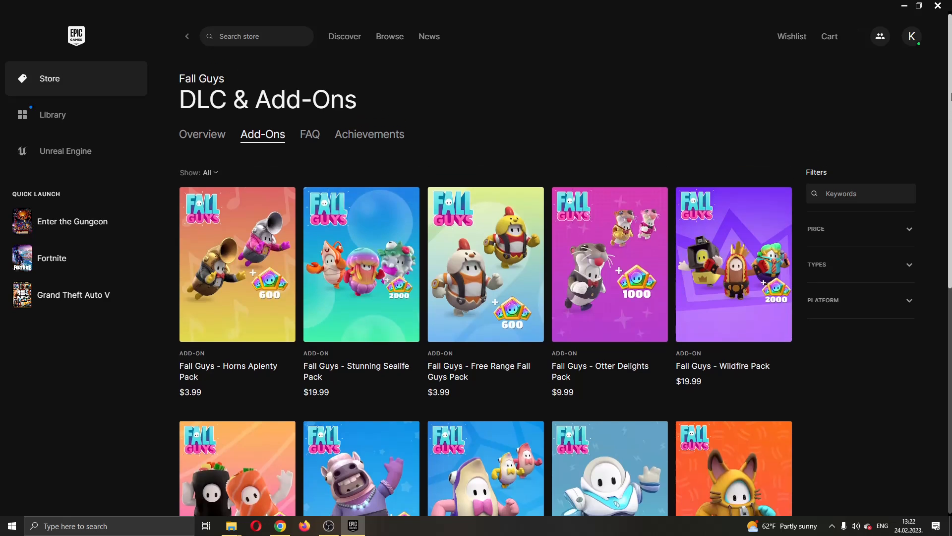
{"action": "mouse_move", "coordinate": [268, 144]}
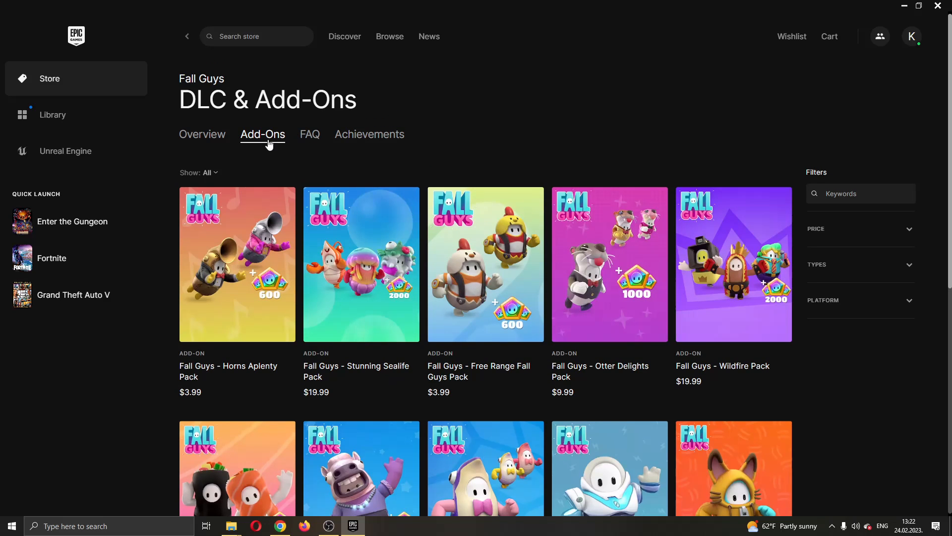
{"action": "left_click", "coordinate": [53, 114]}
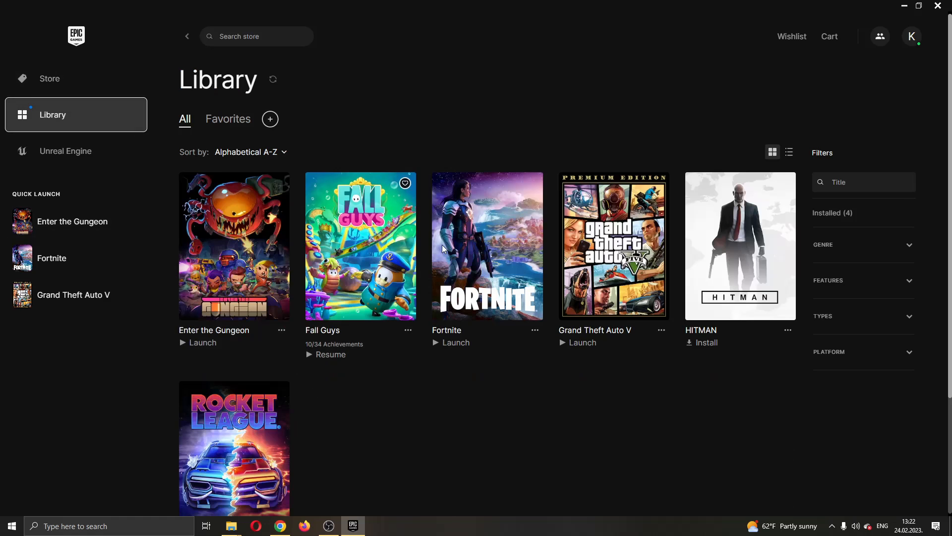
{"action": "mouse_move", "coordinate": [360, 284]}
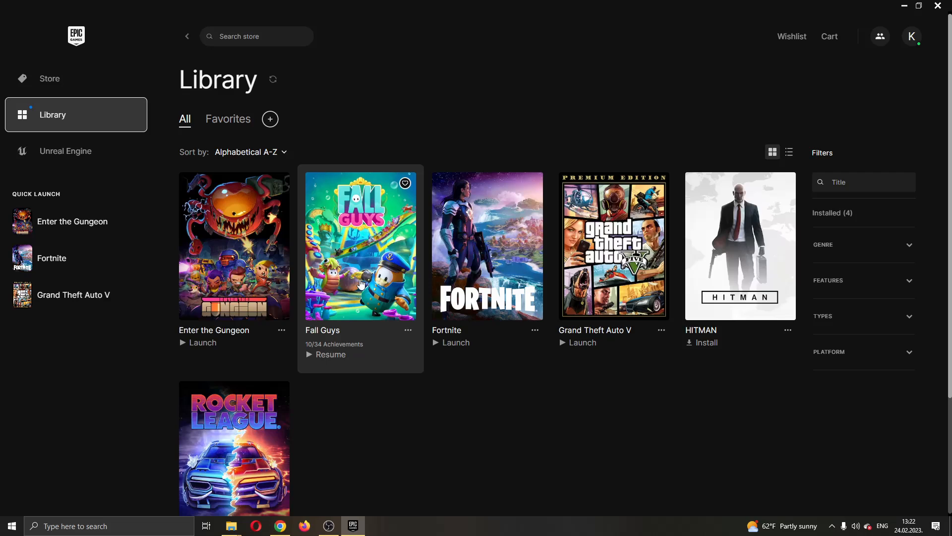